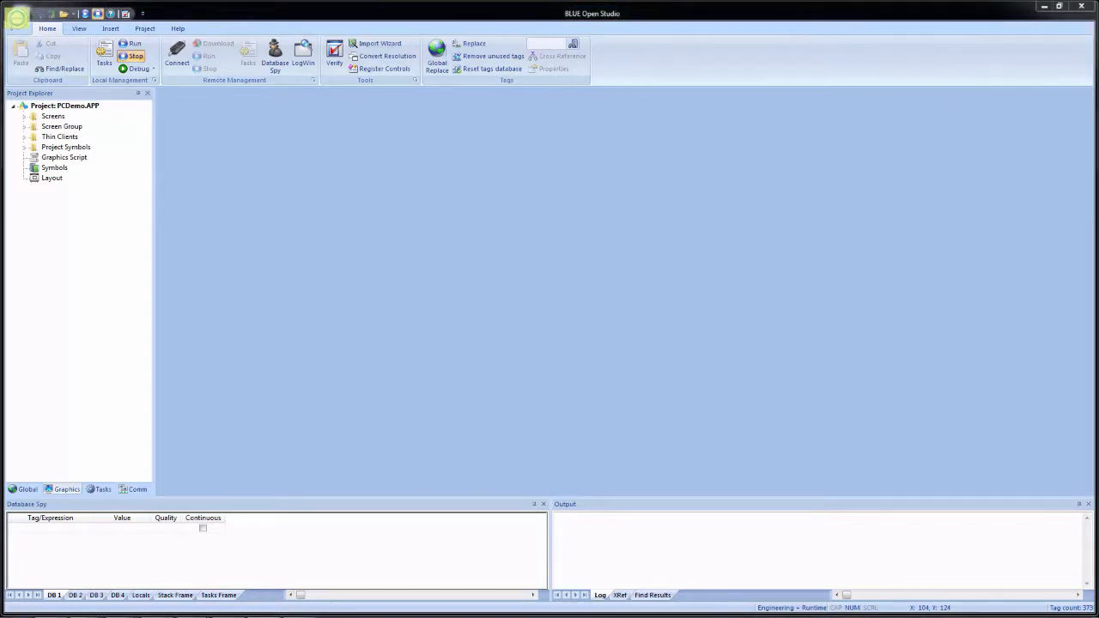
# - Review the Home tab tools, then show the View tab's workspace display options
pyautogui.click(17, 13)
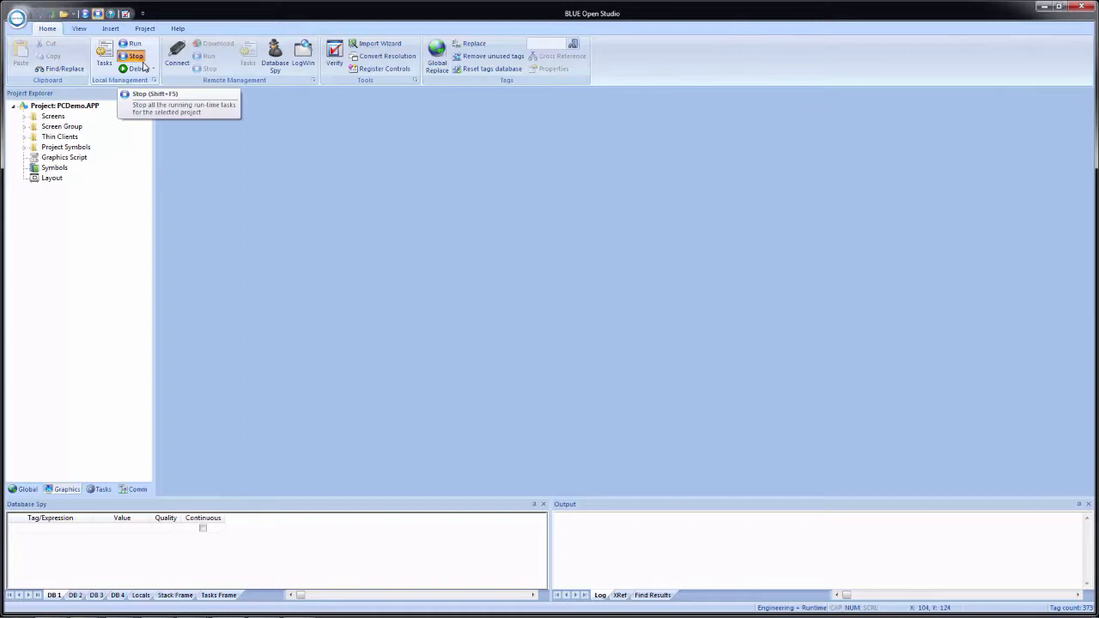
pyautogui.moveTo(333, 52)
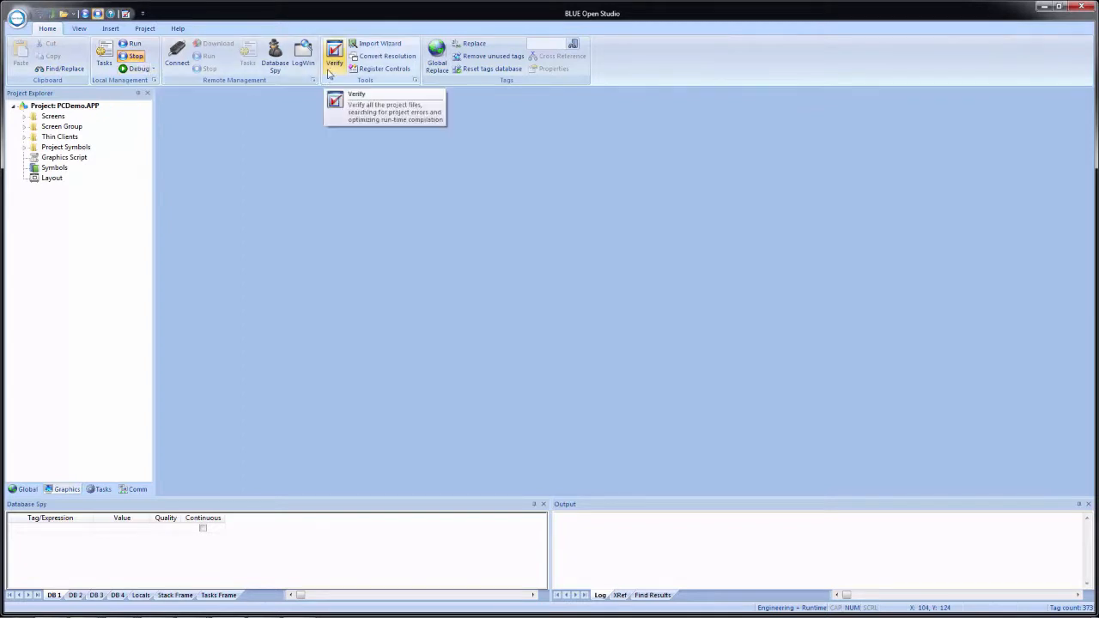
pyautogui.moveTo(436, 55)
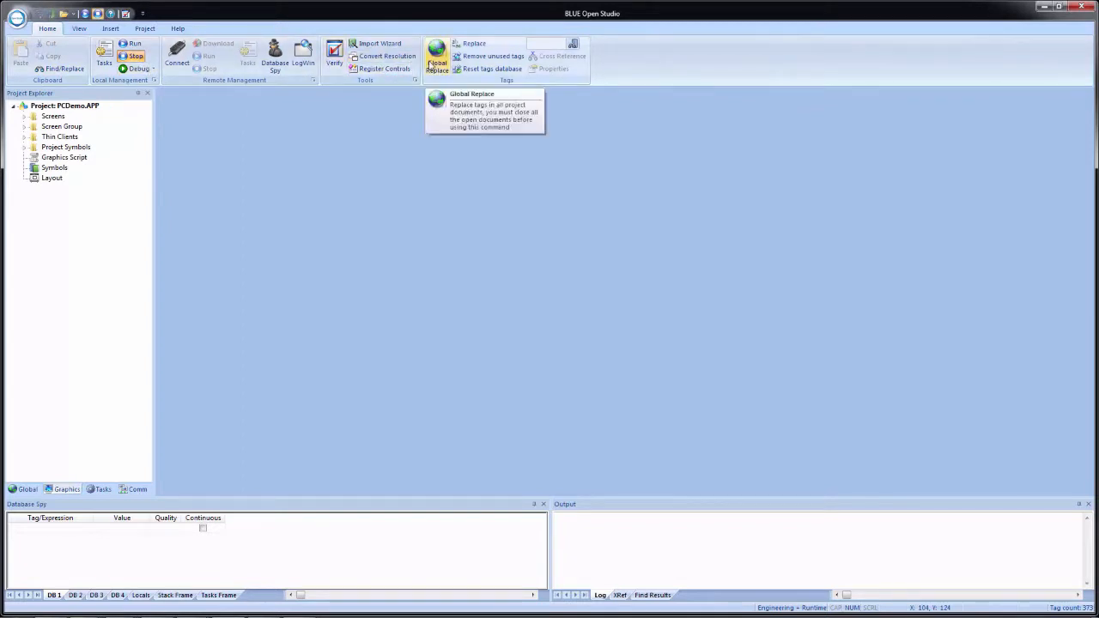
pyautogui.moveTo(543, 62)
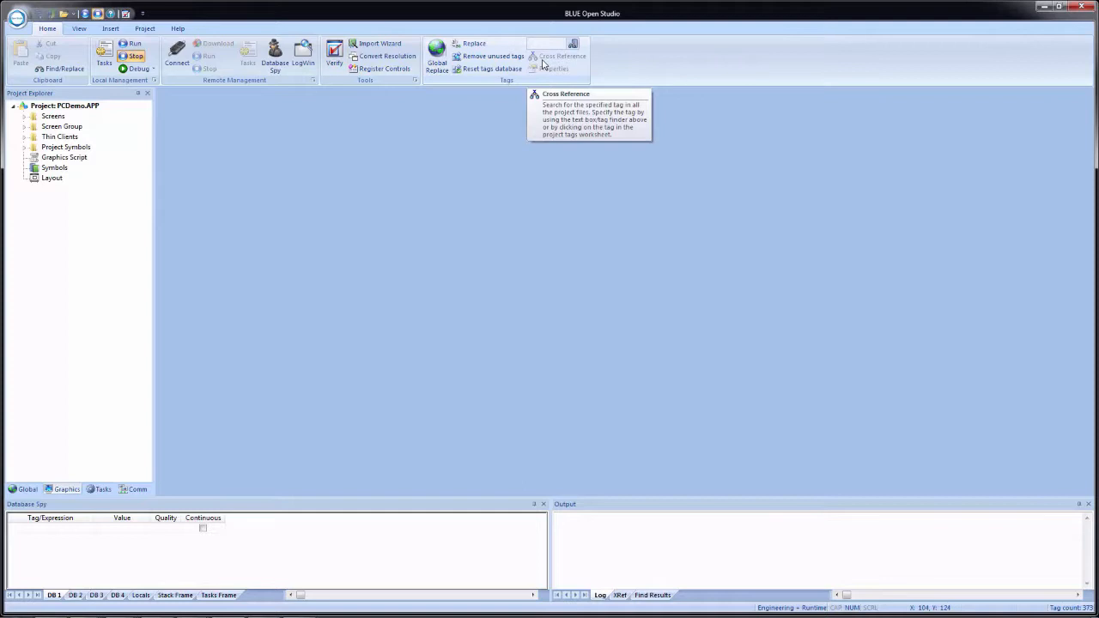
pyautogui.click(78, 28)
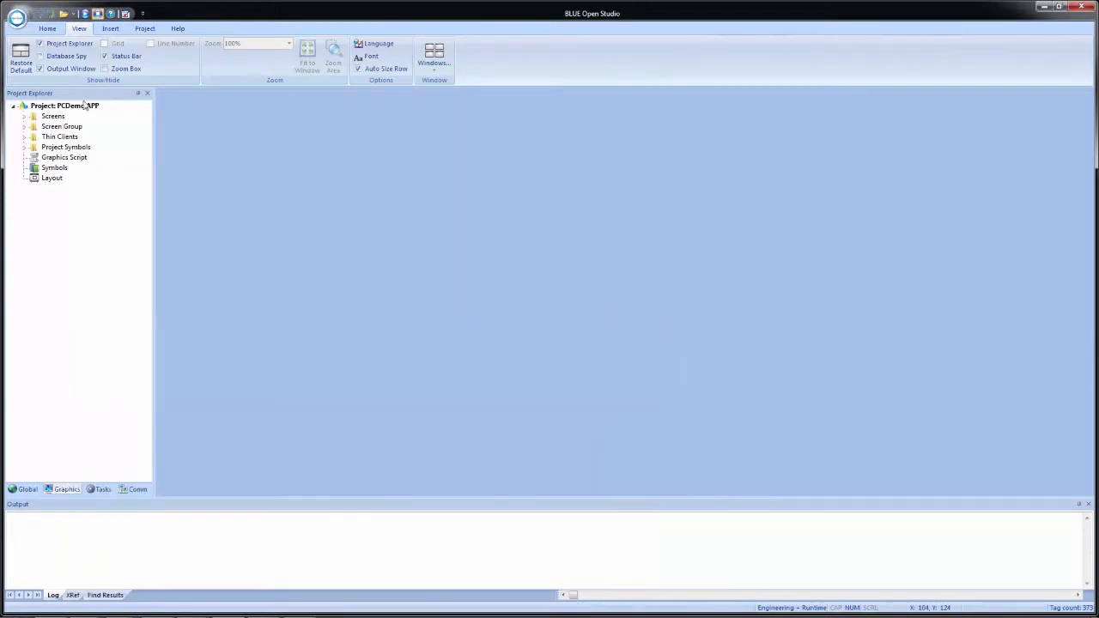
# - Restore the Database Spy pane, check the Windows list, and show the Insert tab commands
pyautogui.click(67, 55)
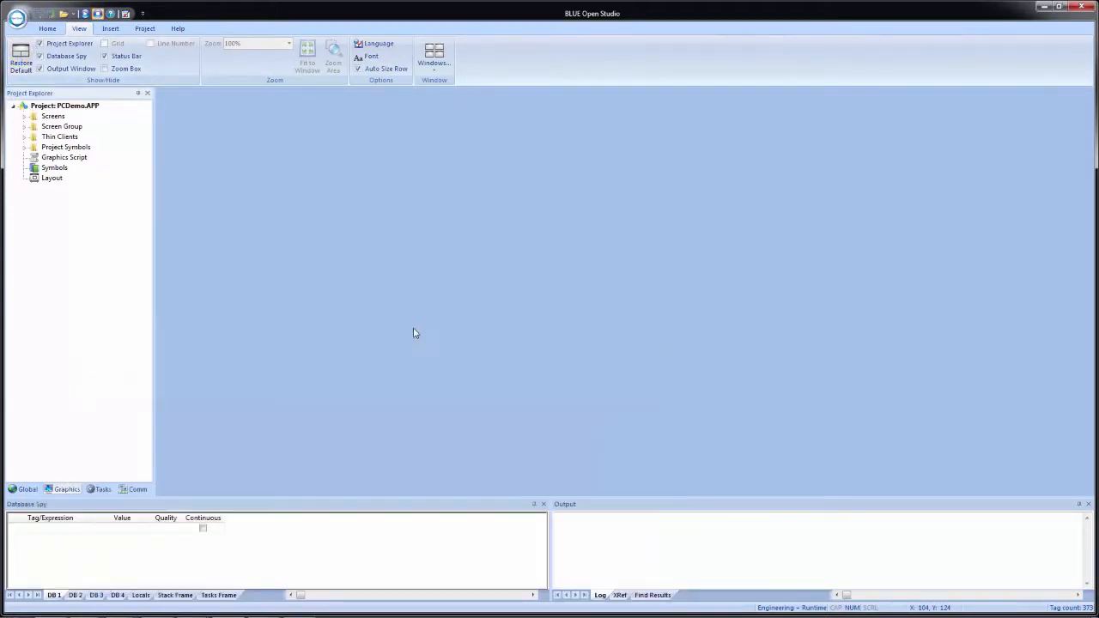
pyautogui.moveTo(393, 276)
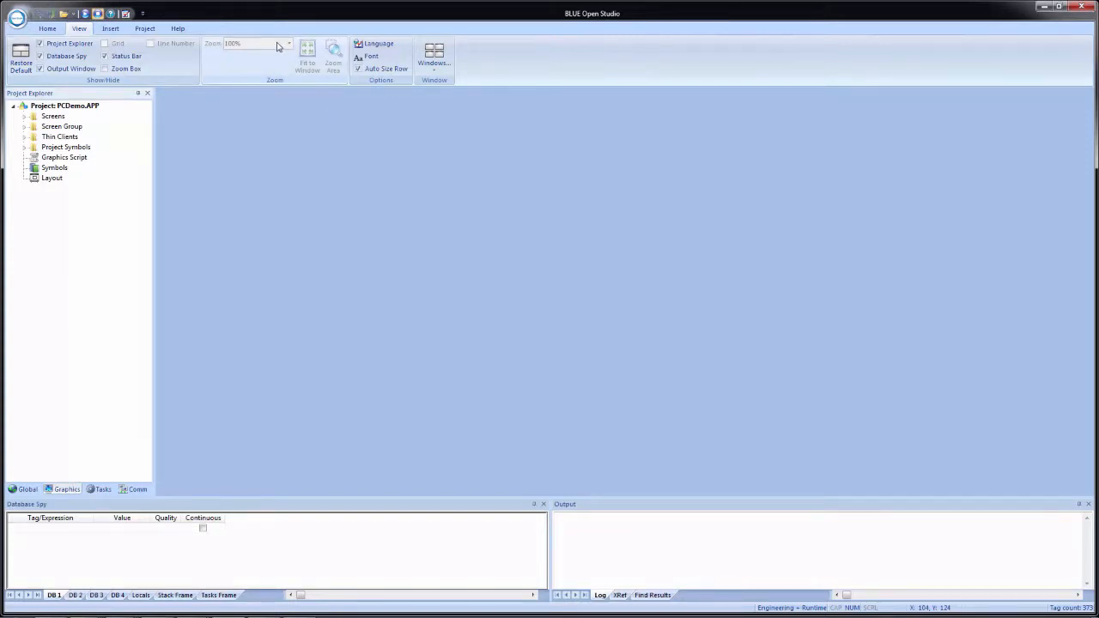
pyautogui.click(432, 55)
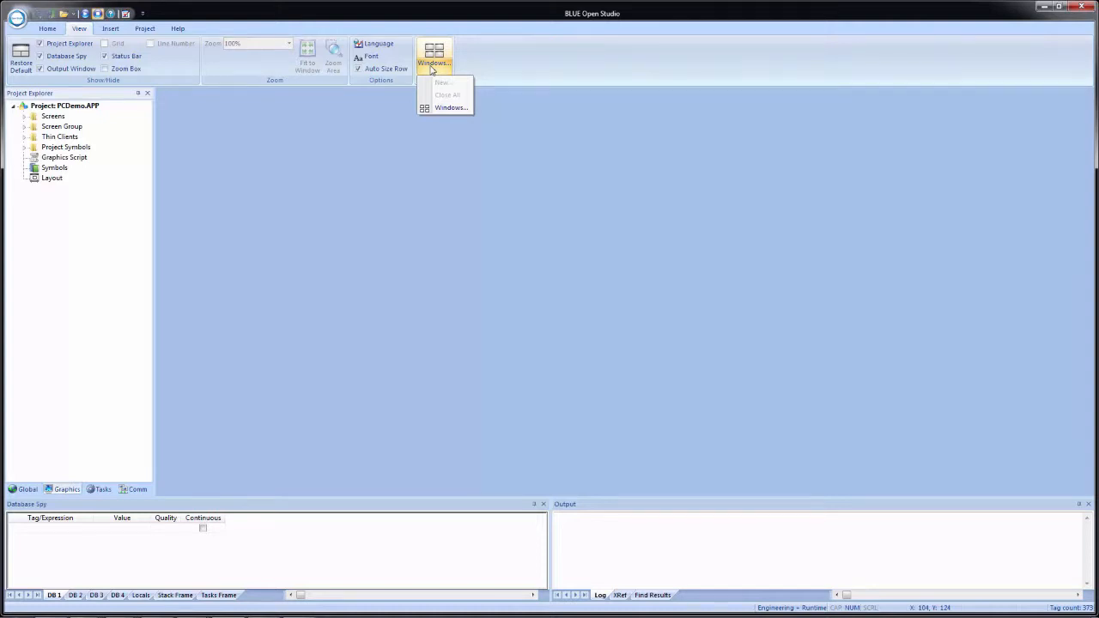
pyautogui.moveTo(301, 208)
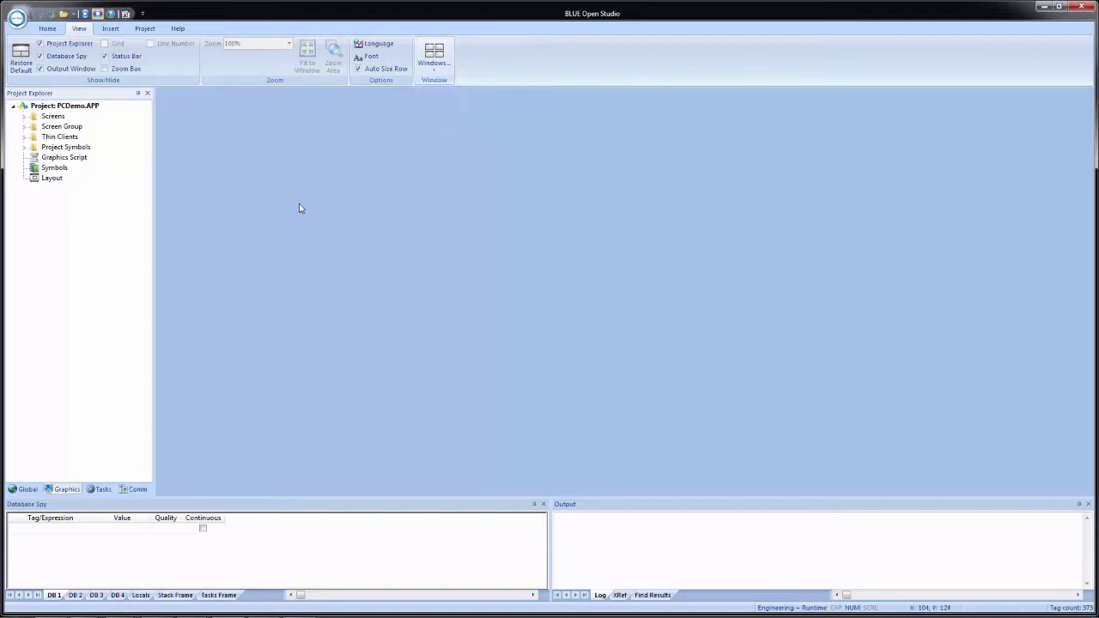
pyautogui.click(110, 27)
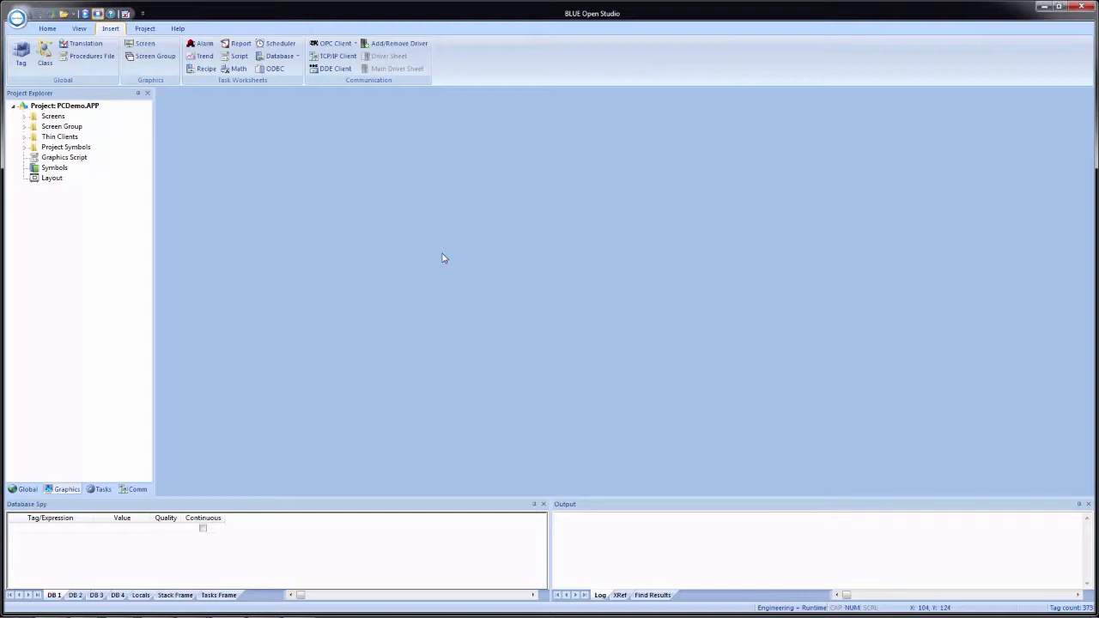
# - Review the Project tab settings such as Mobile Access, then show the Help tab resources
pyautogui.click(144, 27)
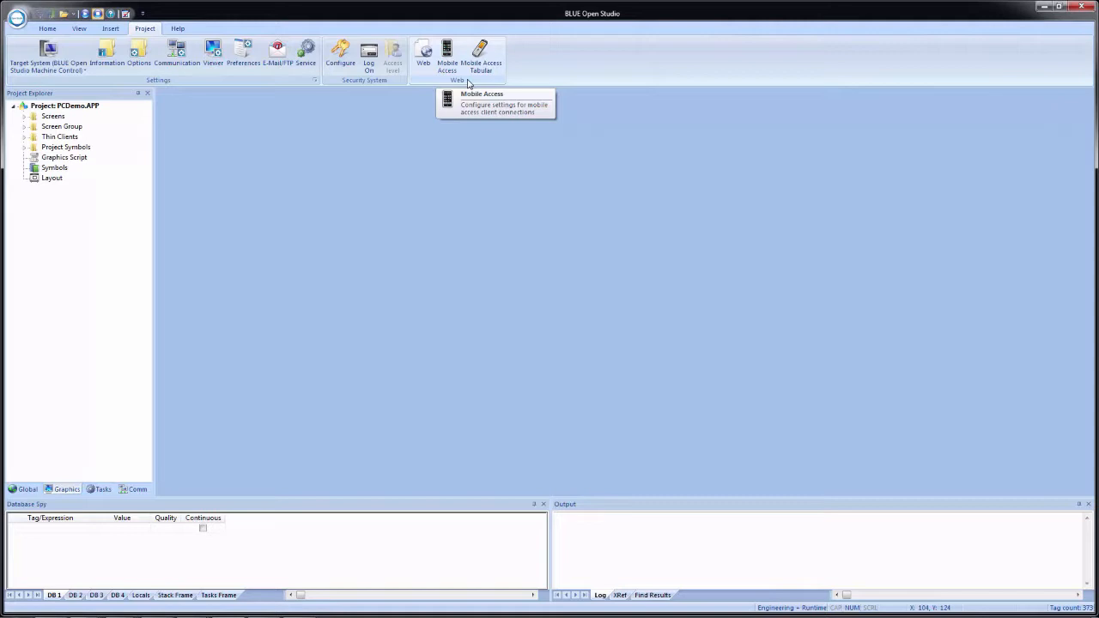
pyautogui.moveTo(244, 52)
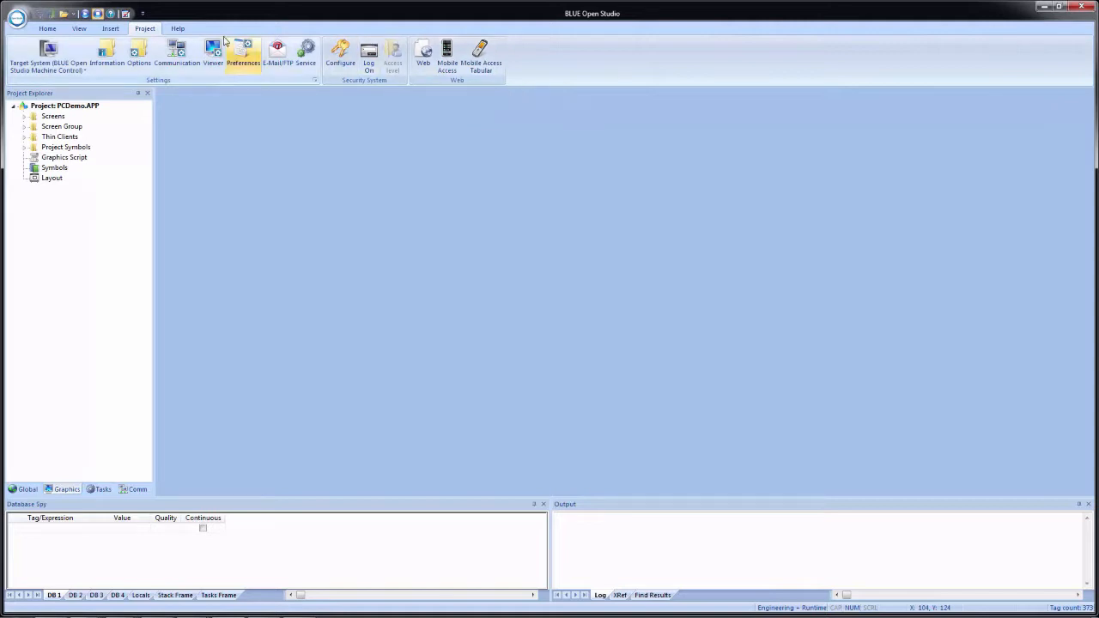
pyautogui.click(179, 28)
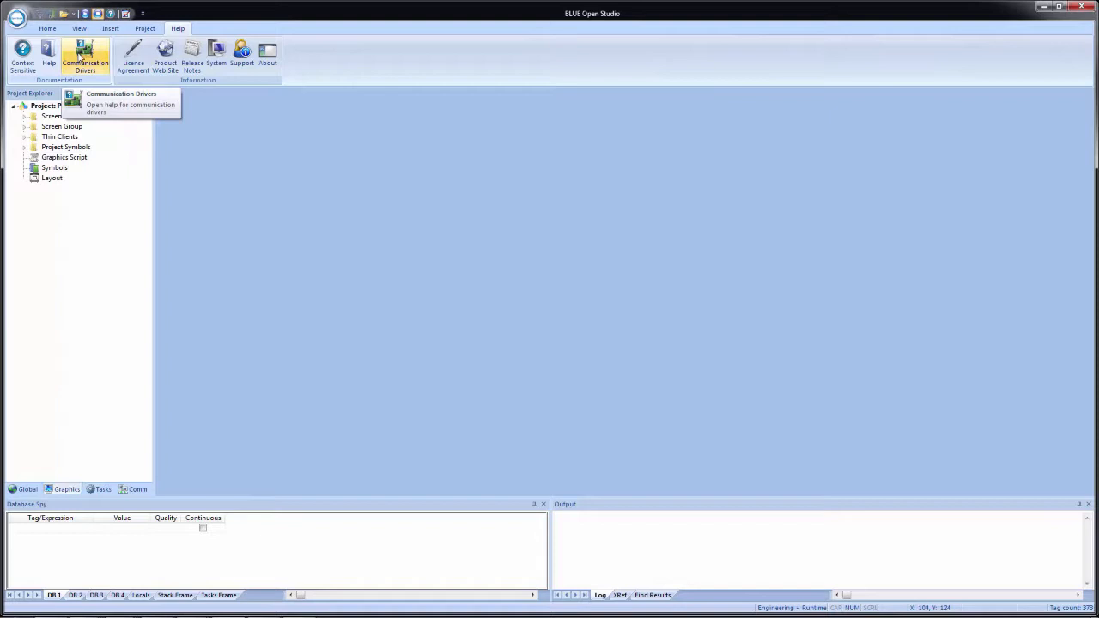
pyautogui.moveTo(268, 55)
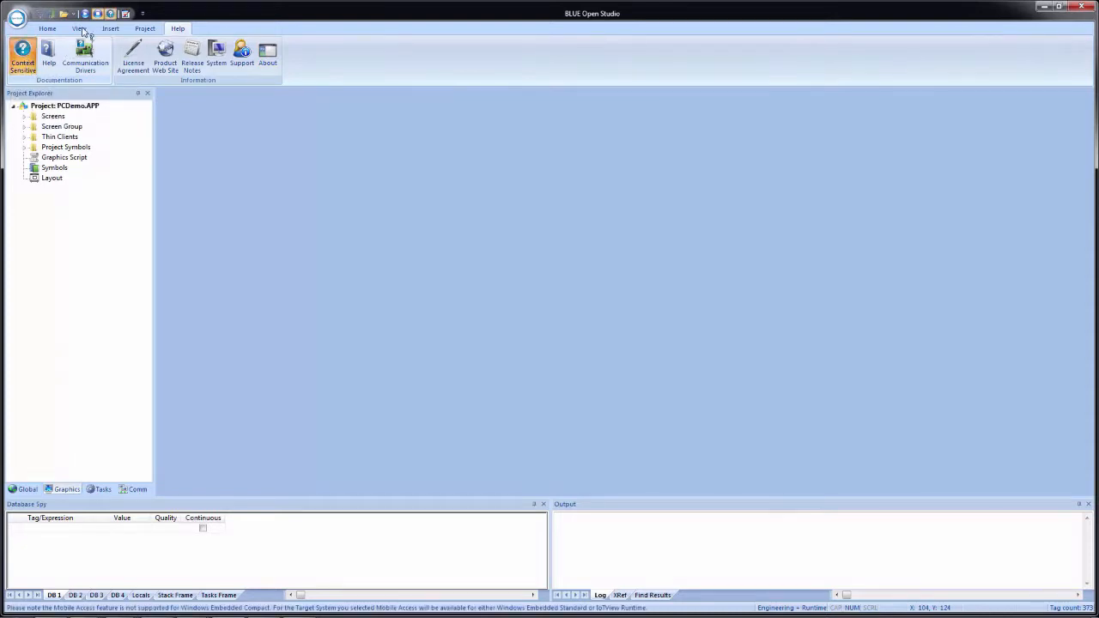
# - Launch the Technical Reference documentation from the Help tab
pyautogui.click(48, 54)
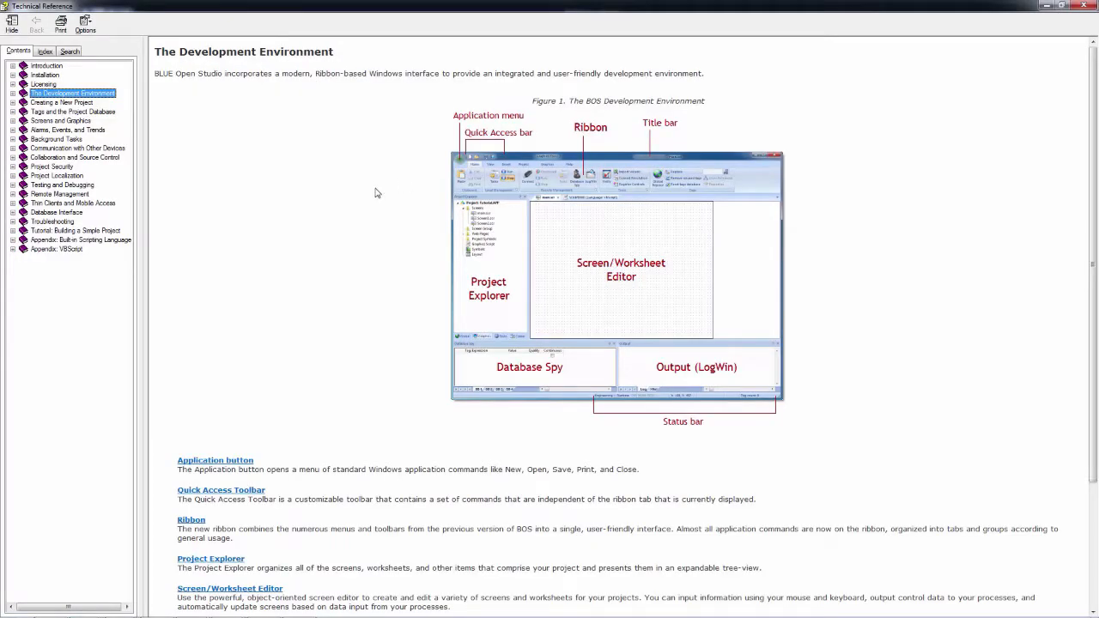
# - Read through the Development Environment topic's descriptions from ribbon to status bar
pyautogui.scroll(-3)
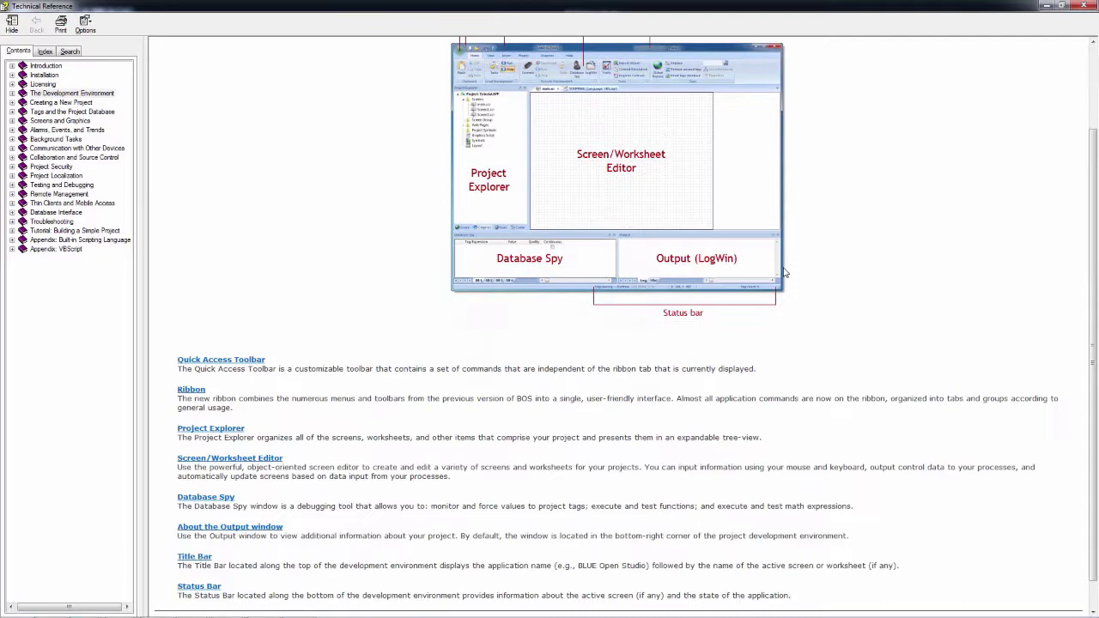
pyautogui.scroll(-3)
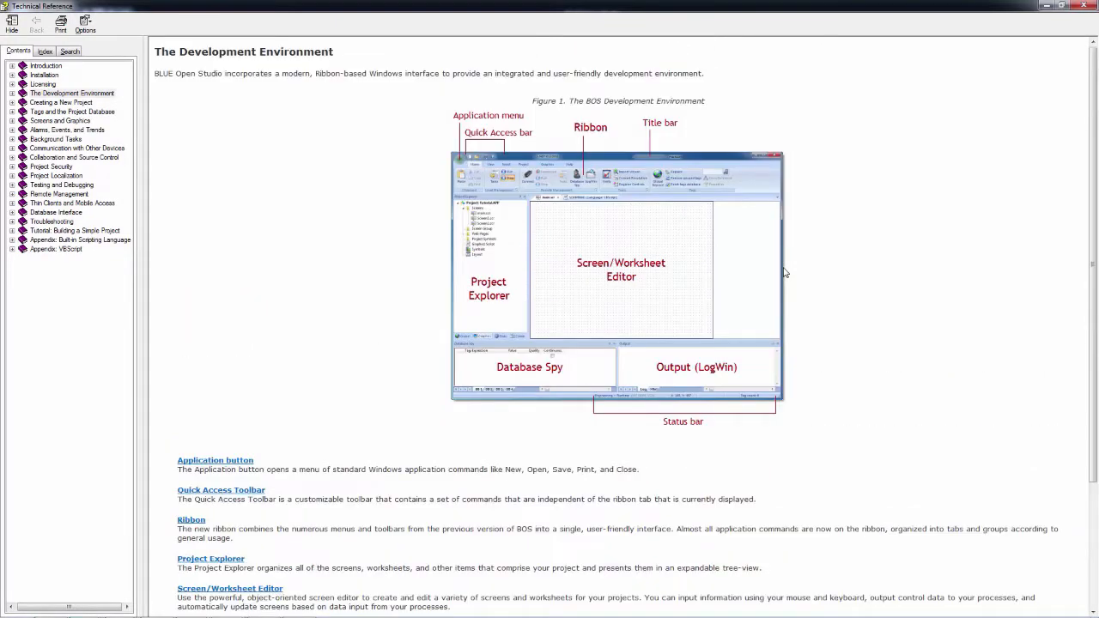
pyautogui.moveTo(852, 234)
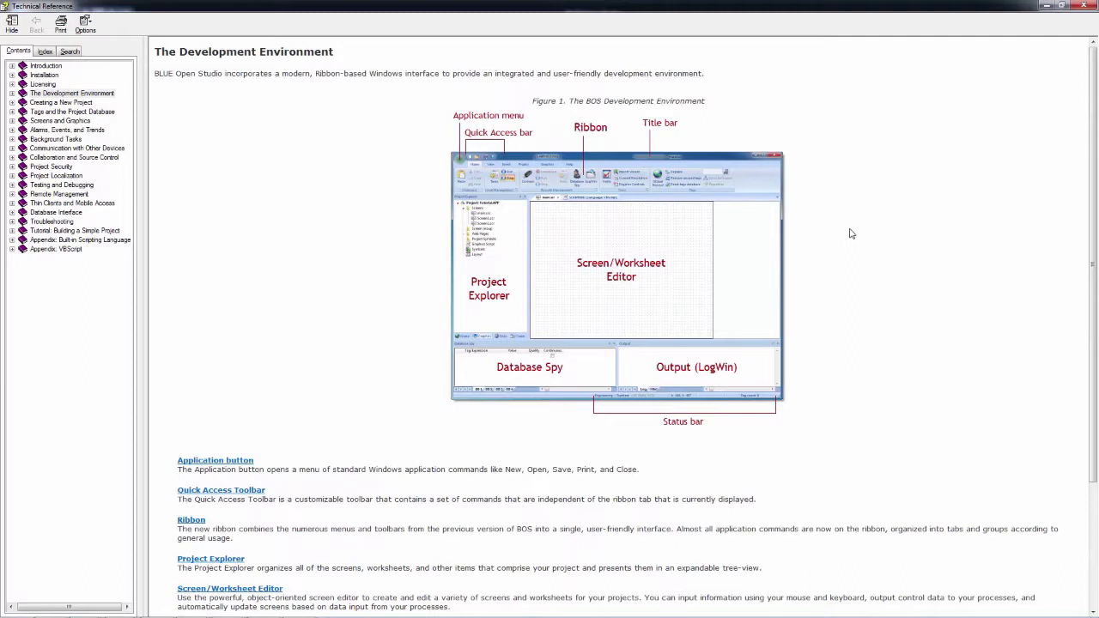
pyautogui.moveTo(917, 181)
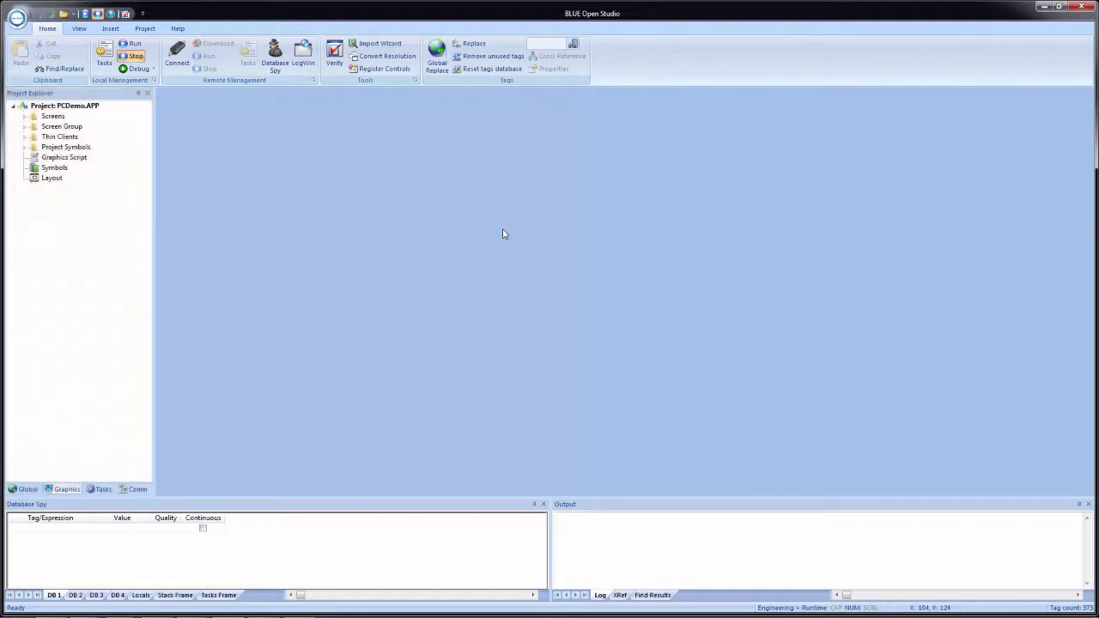
pyautogui.moveTo(48, 460)
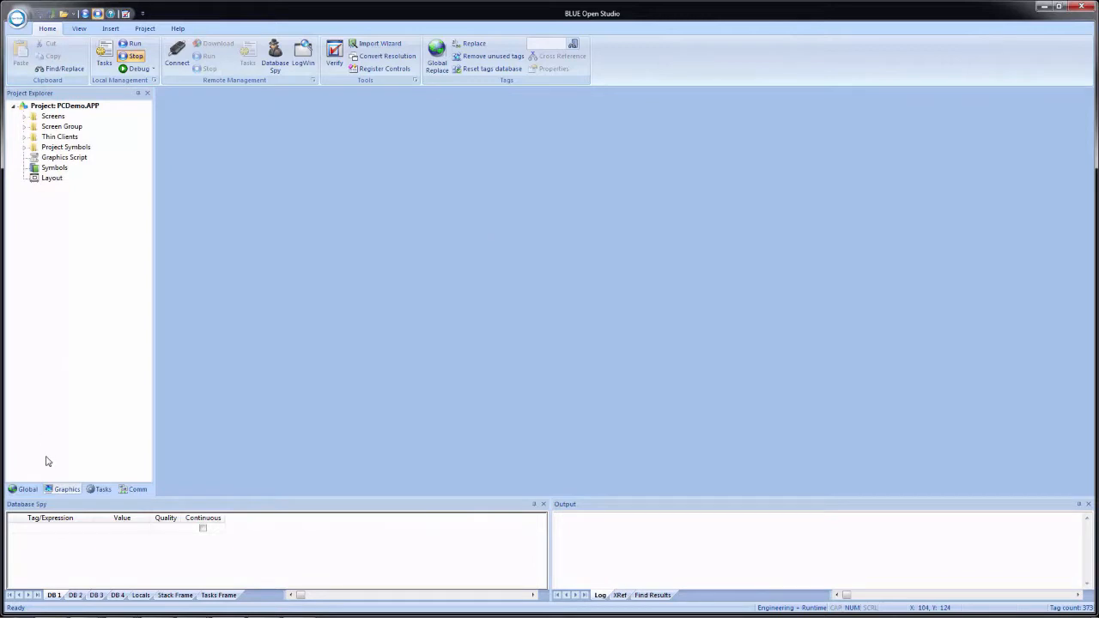
pyautogui.moveTo(36, 473)
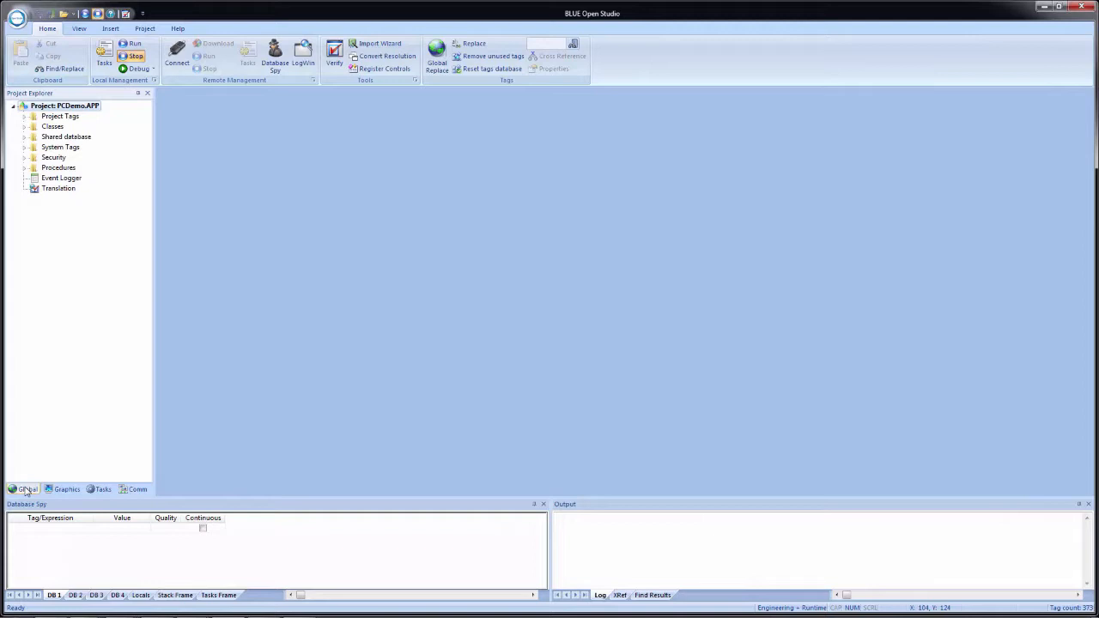
# - Expand Project Tags, Classes and Security in the Global tree, then return to Graphics items
pyautogui.click(24, 116)
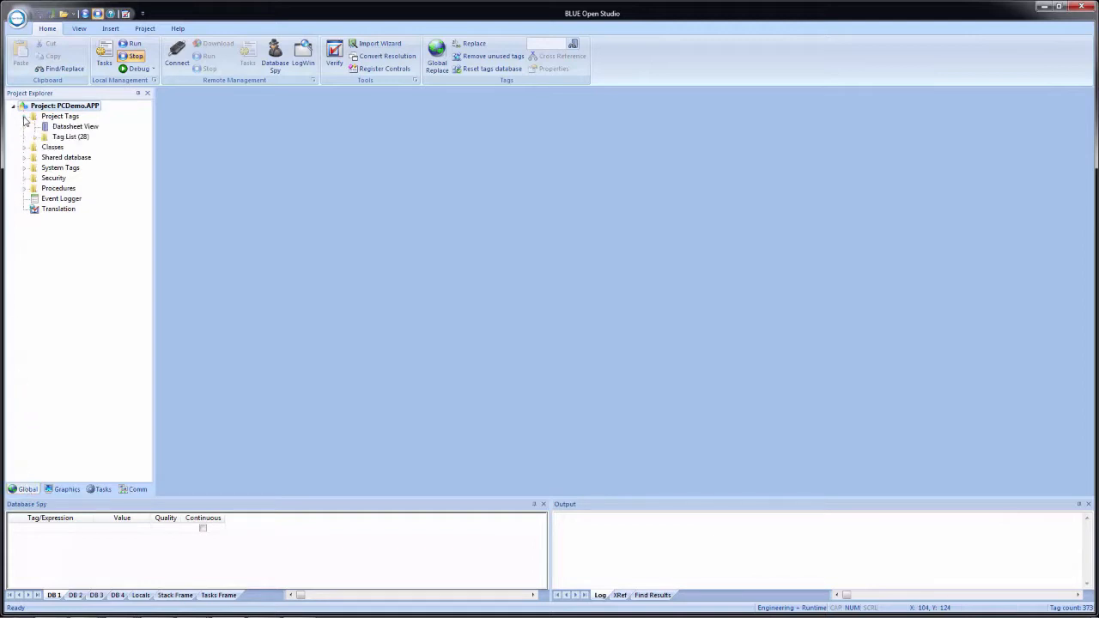
pyautogui.click(24, 147)
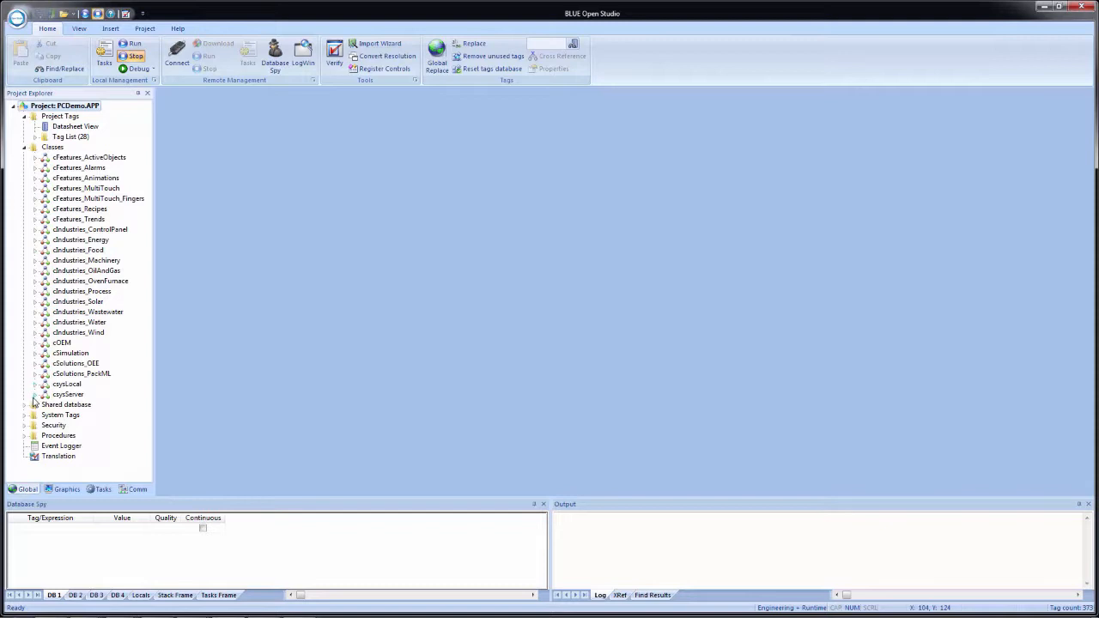
pyautogui.moveTo(55, 443)
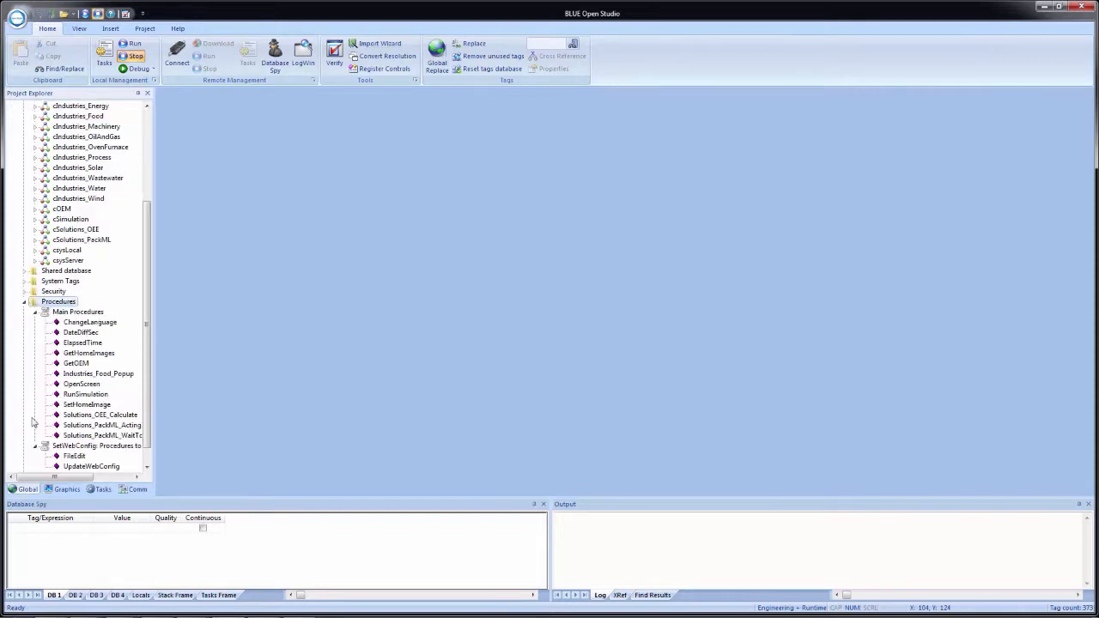
pyautogui.scroll(-3)
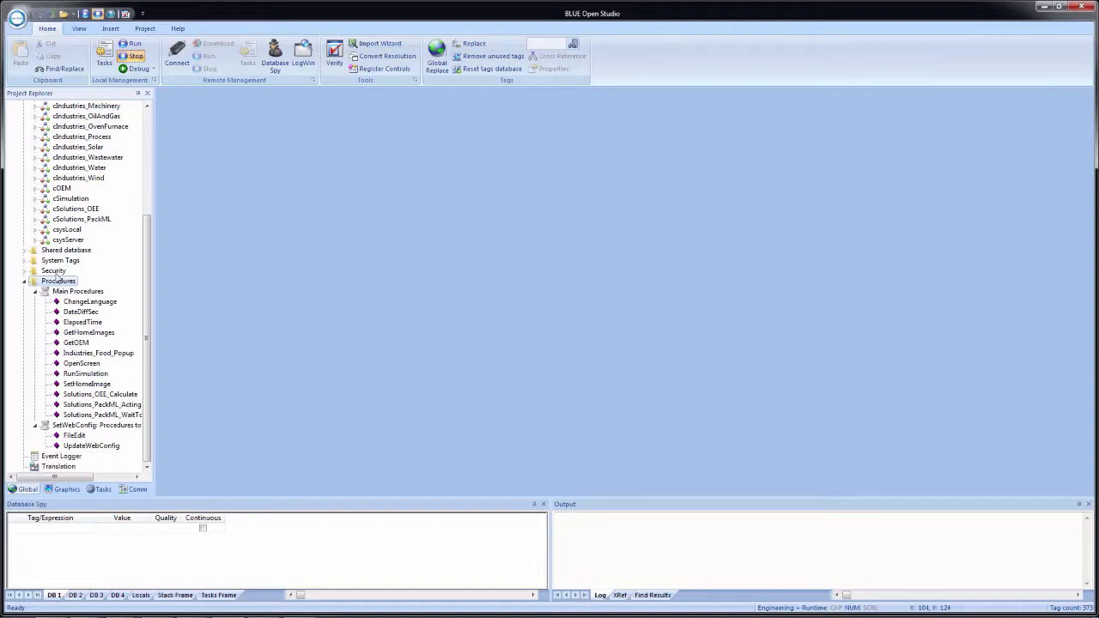
pyautogui.click(24, 272)
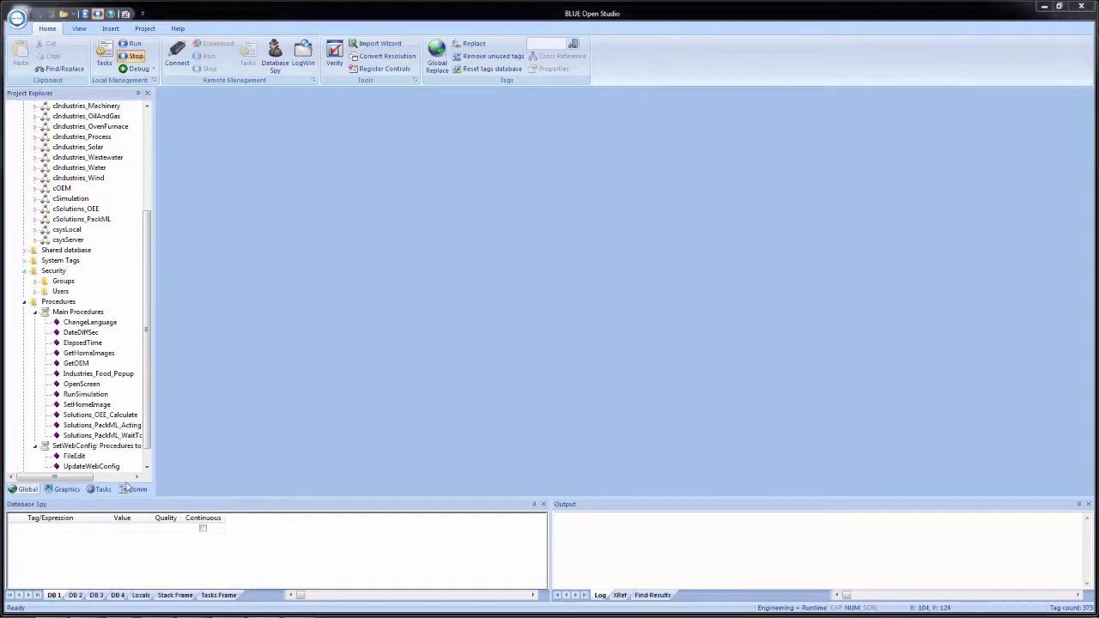
pyautogui.click(65, 489)
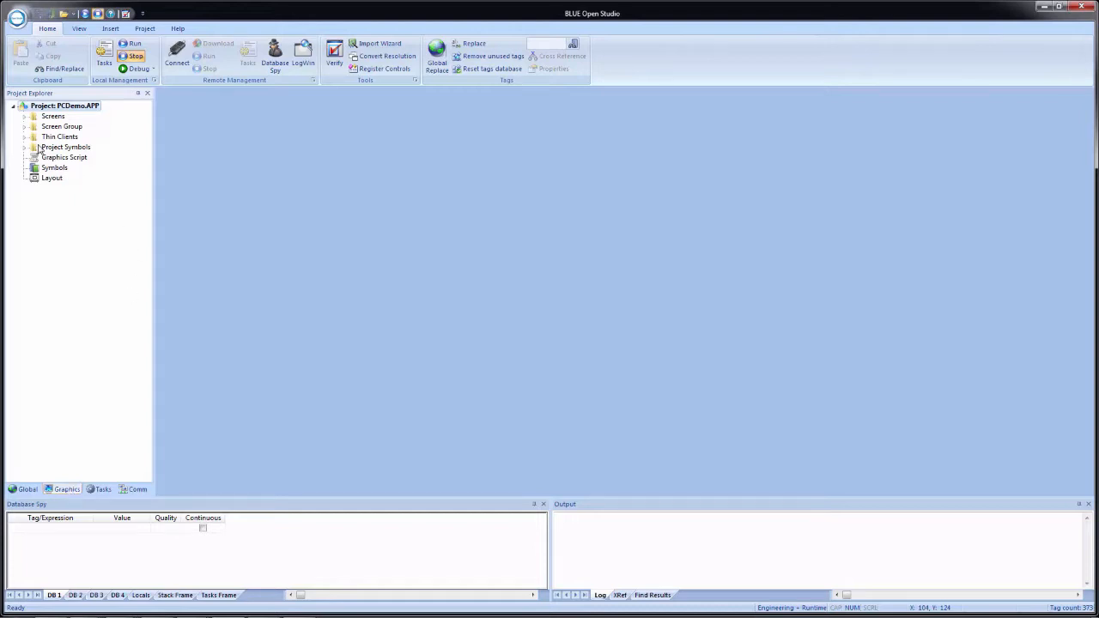
# - Browse the Graphics items such as Screens, then list the project's Tasks items
pyautogui.click(65, 158)
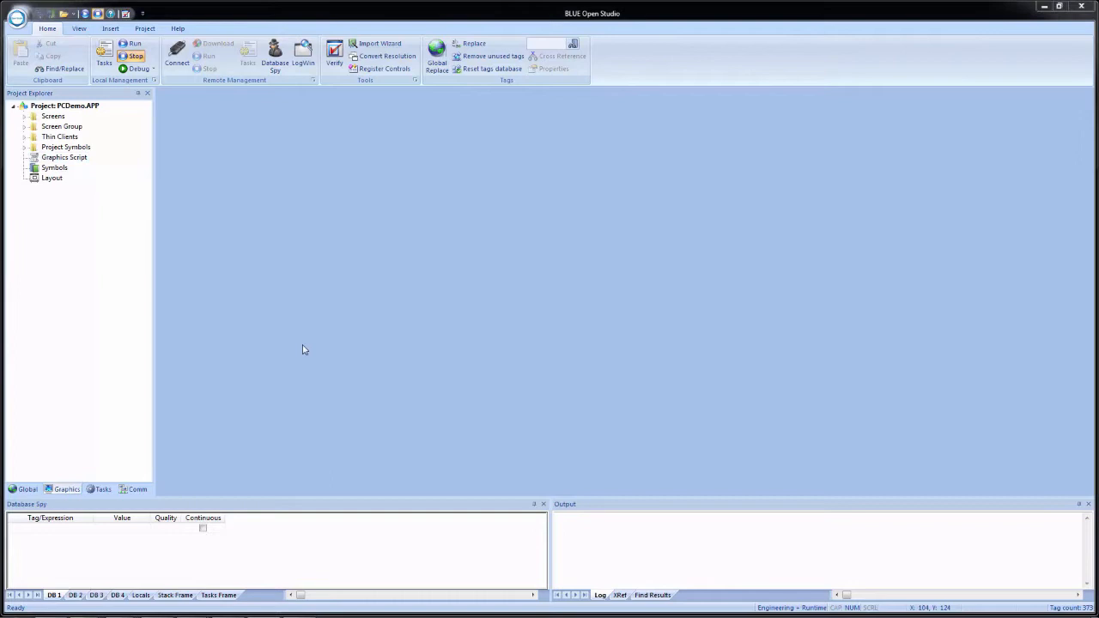
pyautogui.click(103, 490)
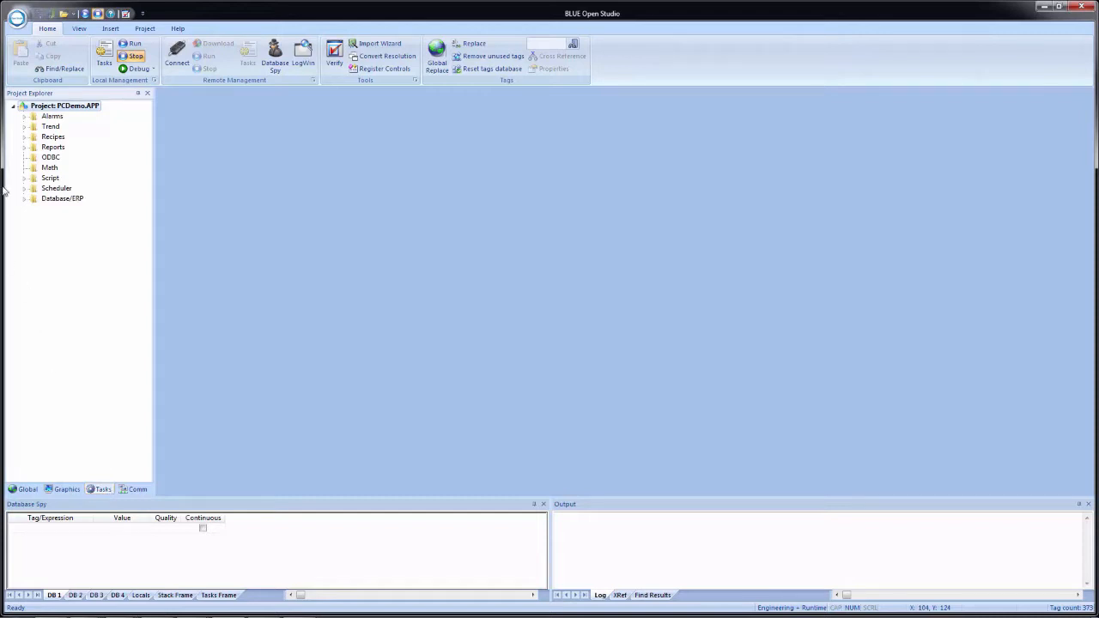
# - Expand the Alarms folder's worksheets, then switch the tree to Comm items
pyautogui.click(24, 116)
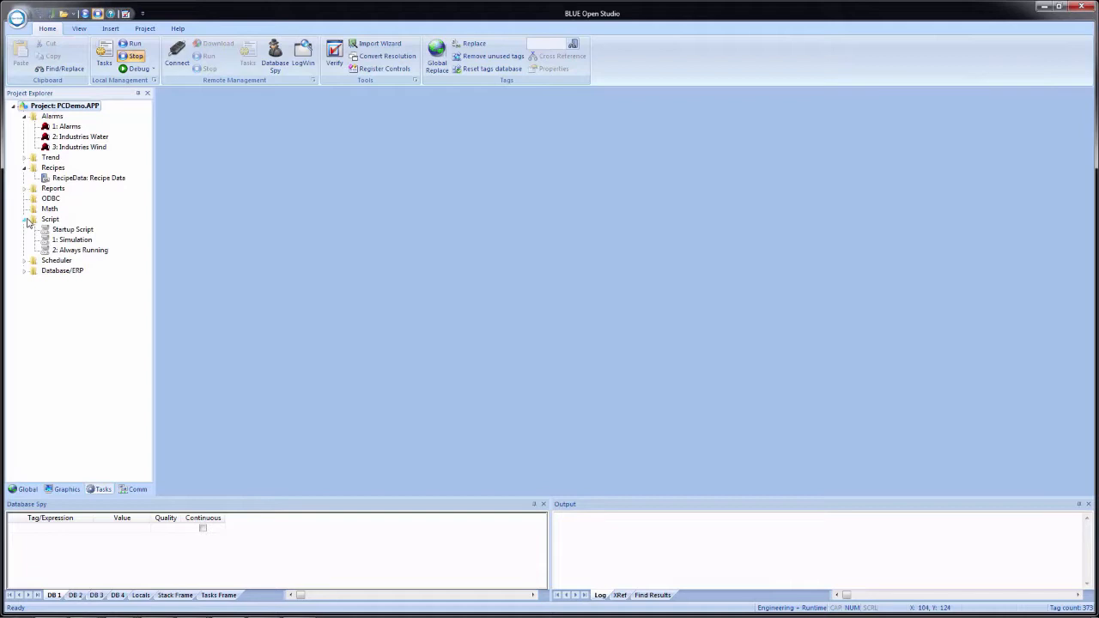
pyautogui.click(138, 489)
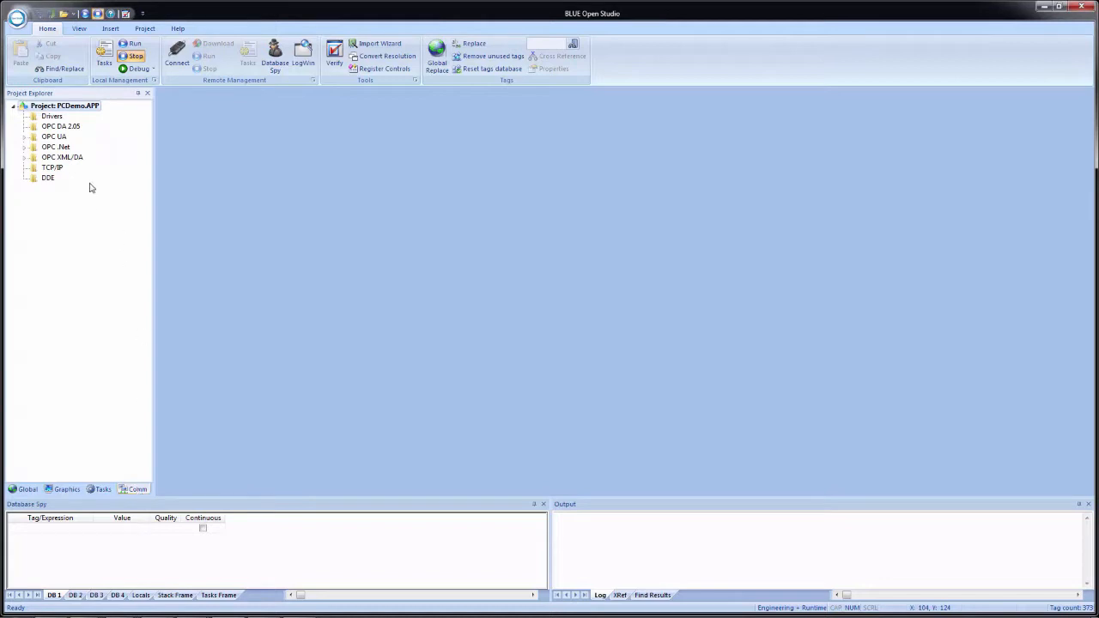
# - Browse the Comm tree's Drivers, OPC, TCP/IP and DDE folders
pyautogui.click(52, 117)
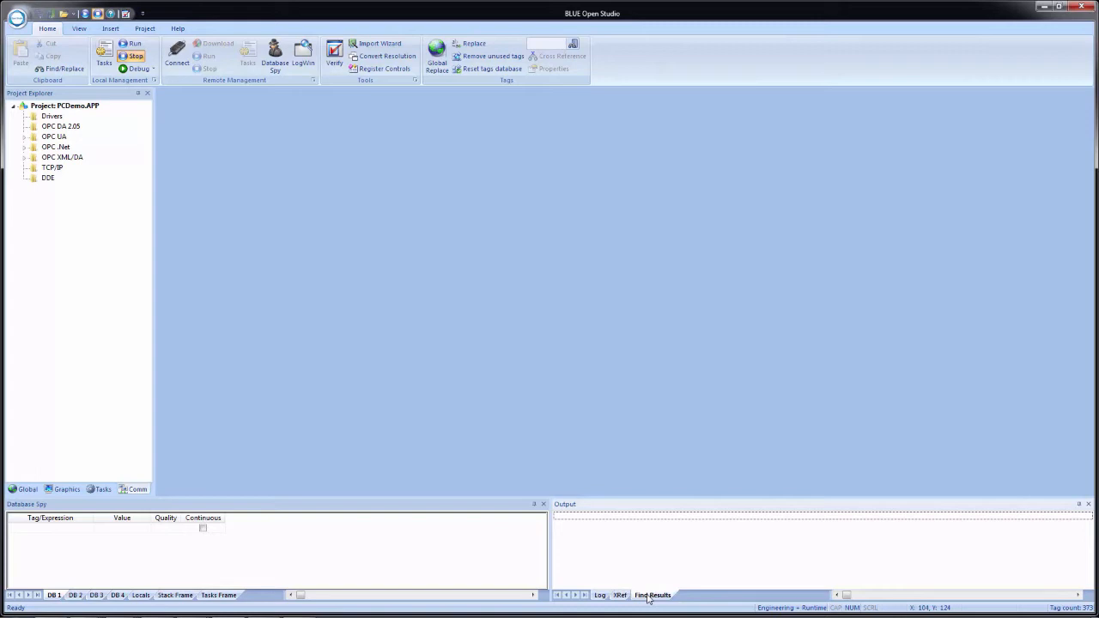
pyautogui.moveTo(656, 572)
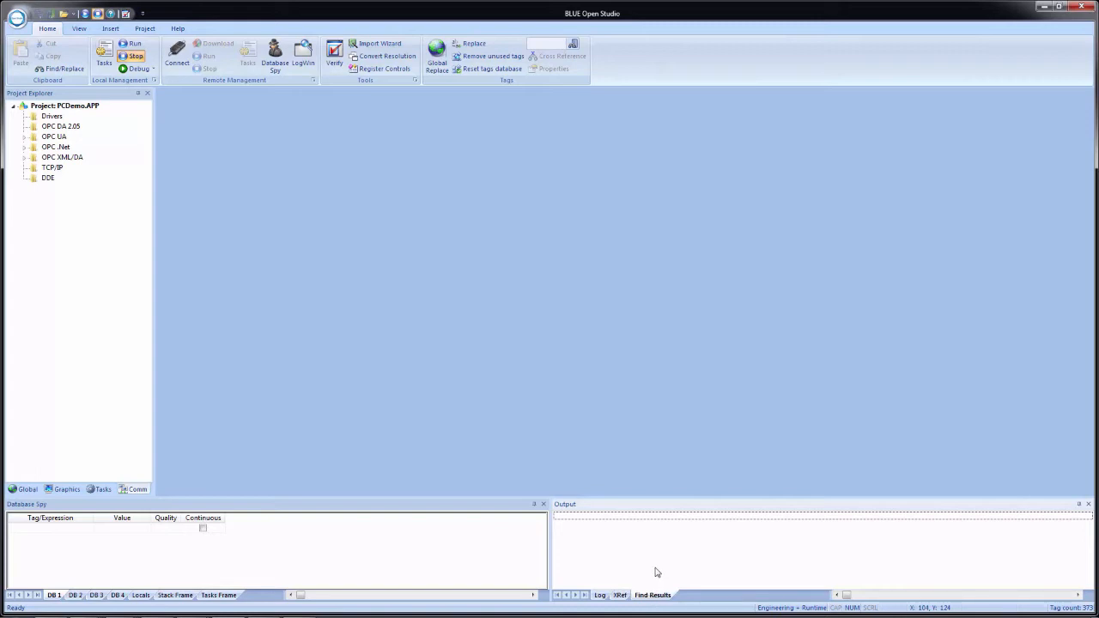
pyautogui.moveTo(539, 281)
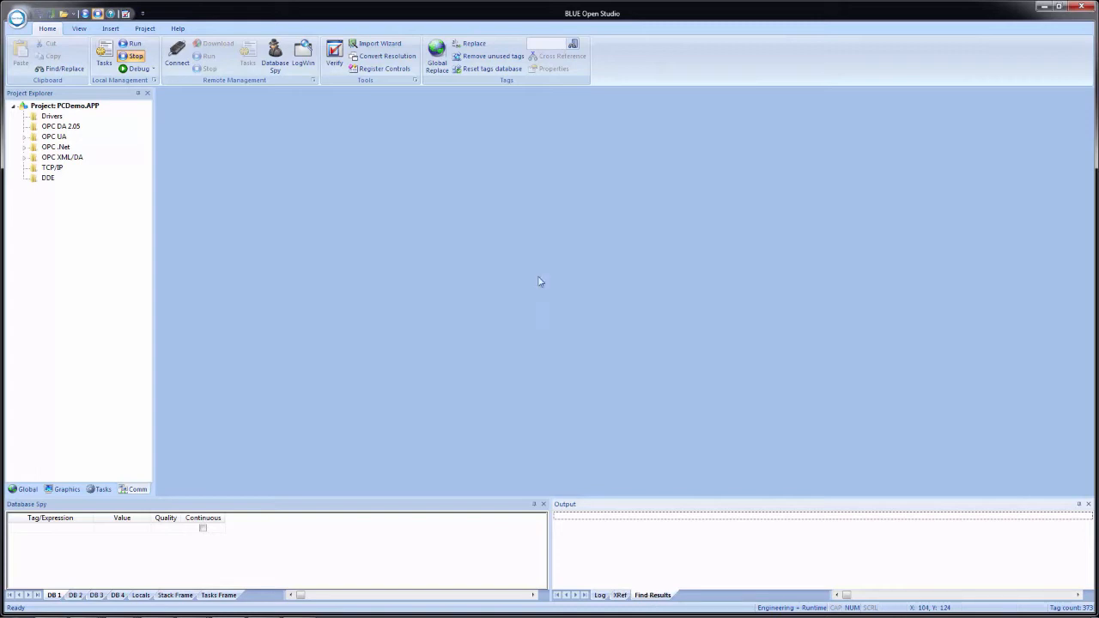